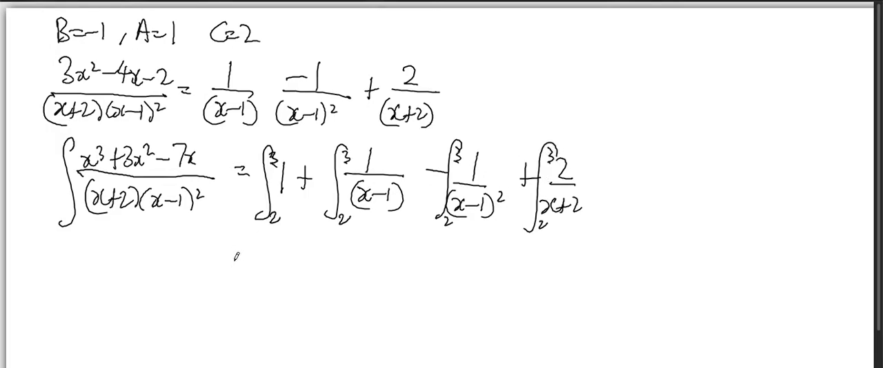
type("=[x")
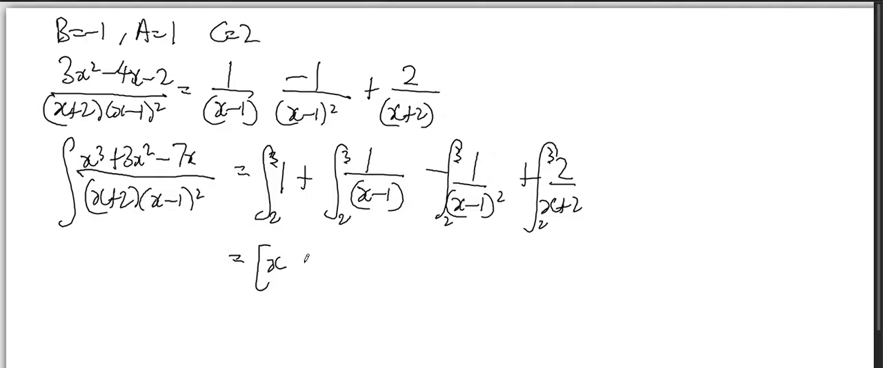
type("+ ln")
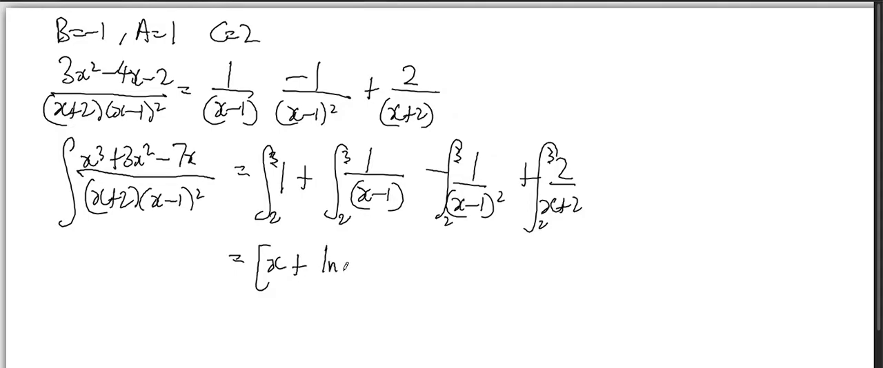